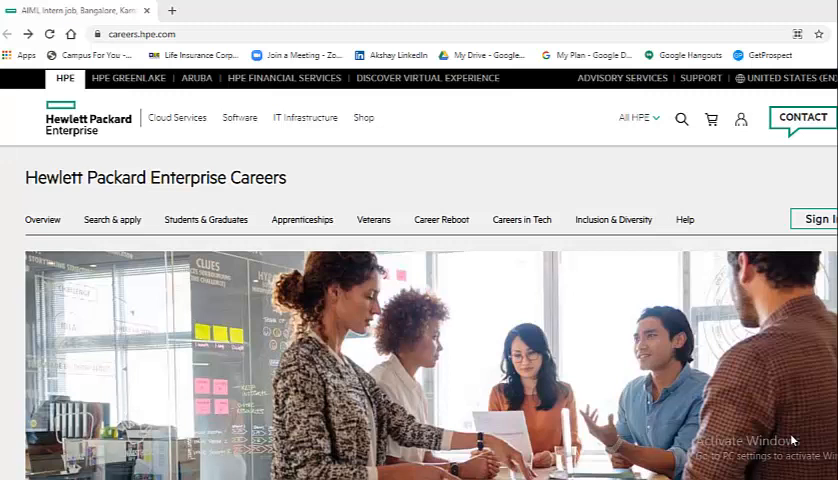
pyautogui.moveTo(370, 178)
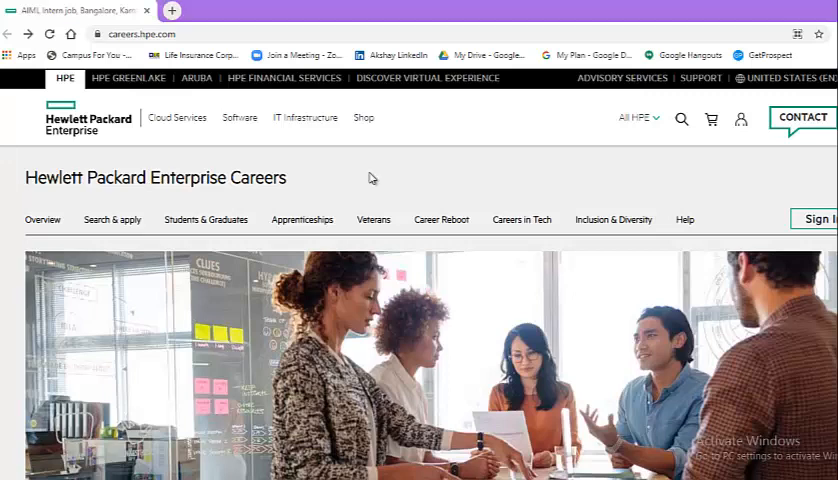
# - Scroll the AIML Intern Bangalore posting down to its Prerequisites section
pyautogui.scroll(-3)
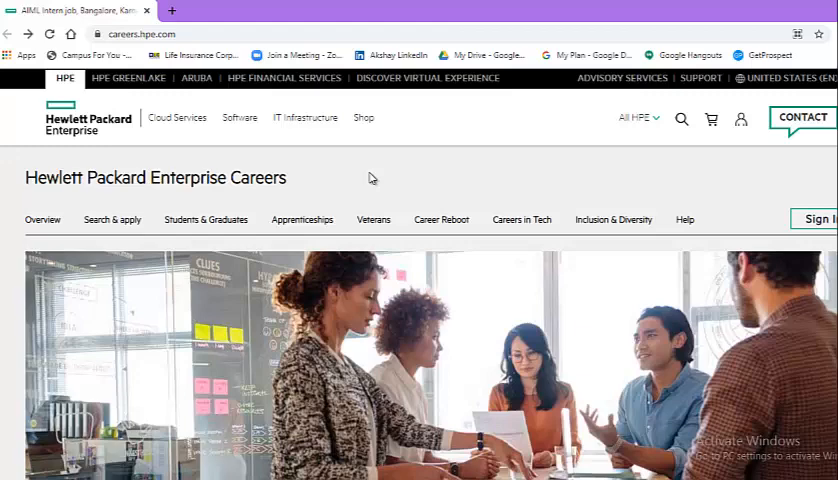
pyautogui.scroll(-3)
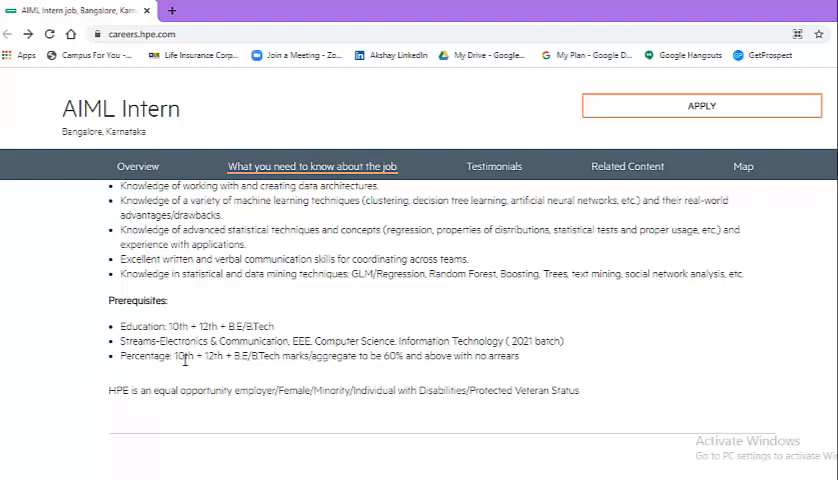
pyautogui.moveTo(264, 374)
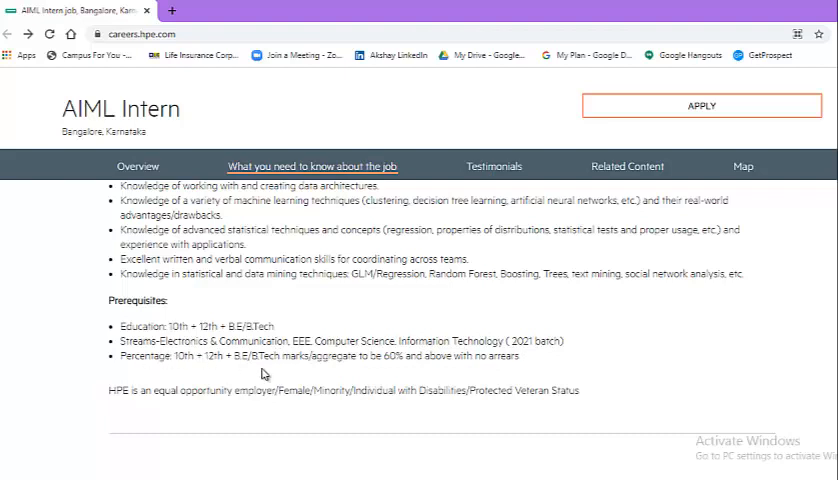
pyautogui.moveTo(388, 368)
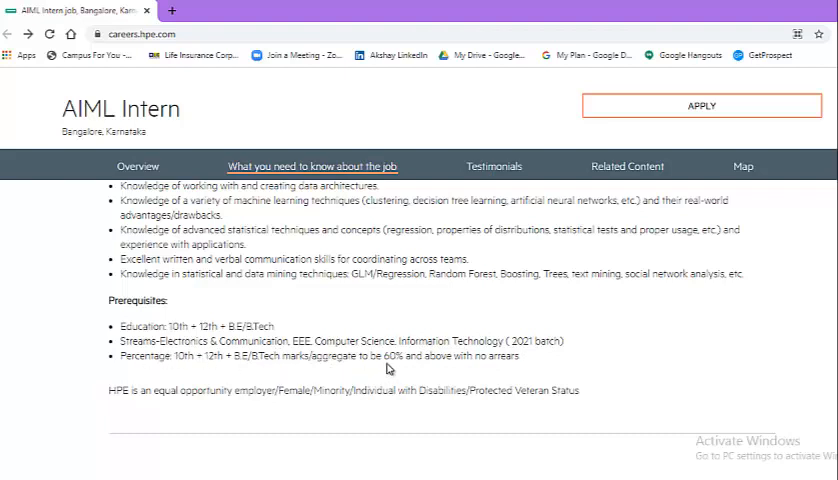
pyautogui.moveTo(464, 370)
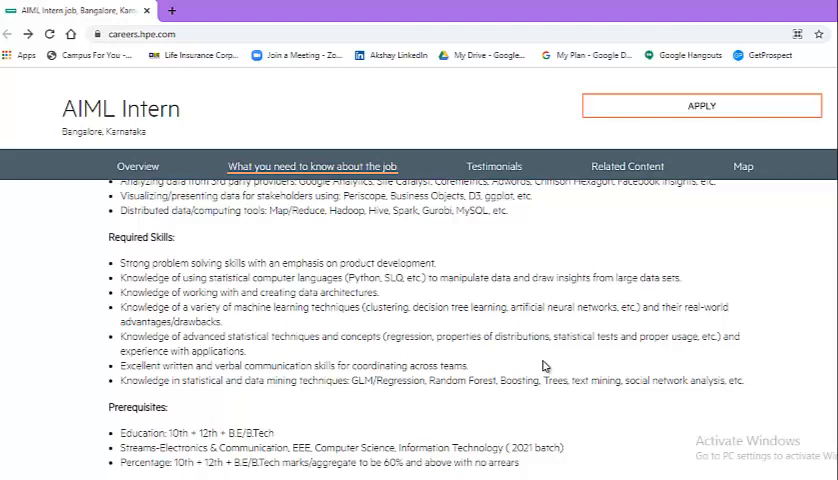
pyautogui.moveTo(402, 296)
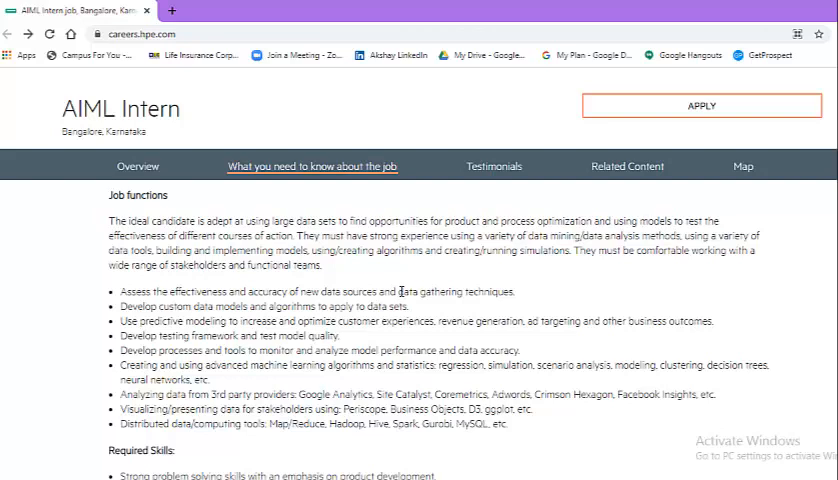
# - Scroll up to the posting summary: job ID 1079549, Bangalore, full-time, first shift
pyautogui.scroll(3)
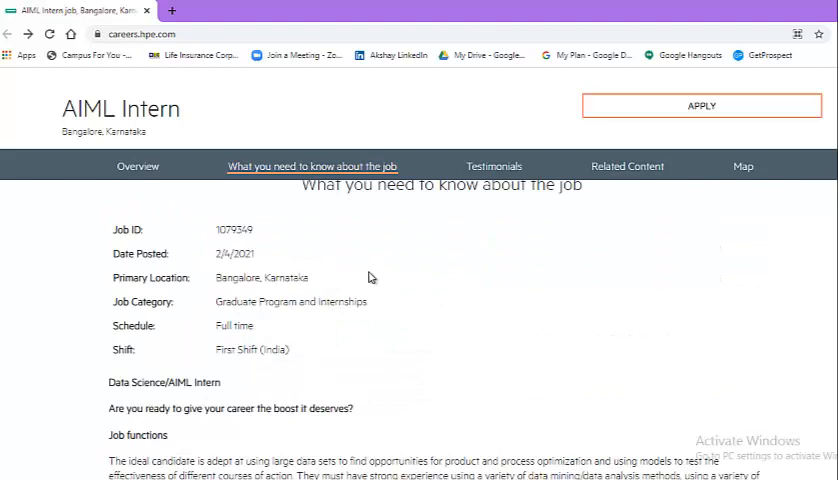
pyautogui.moveTo(364, 298)
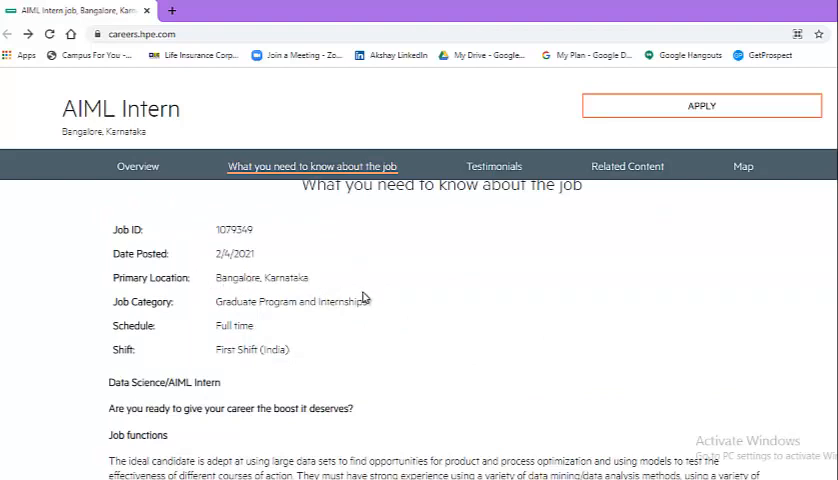
pyautogui.moveTo(464, 290)
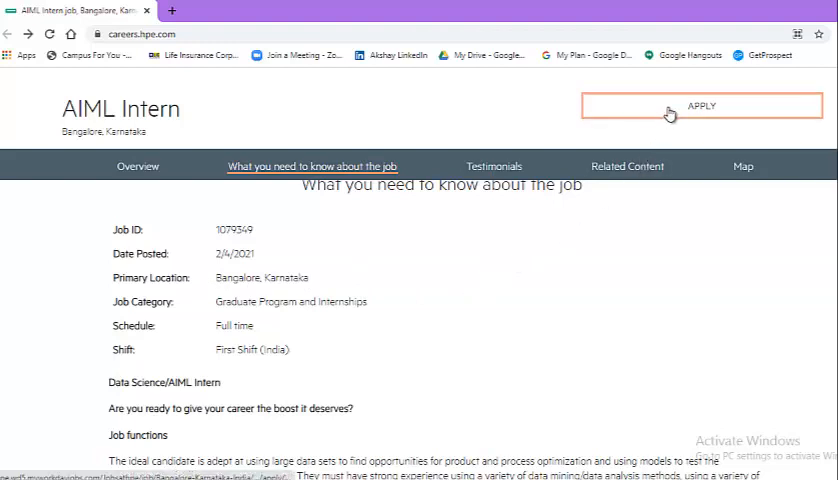
# - Apply to the AIML Intern role, reaching the Workday sign-in / create-account page
pyautogui.click(700, 104)
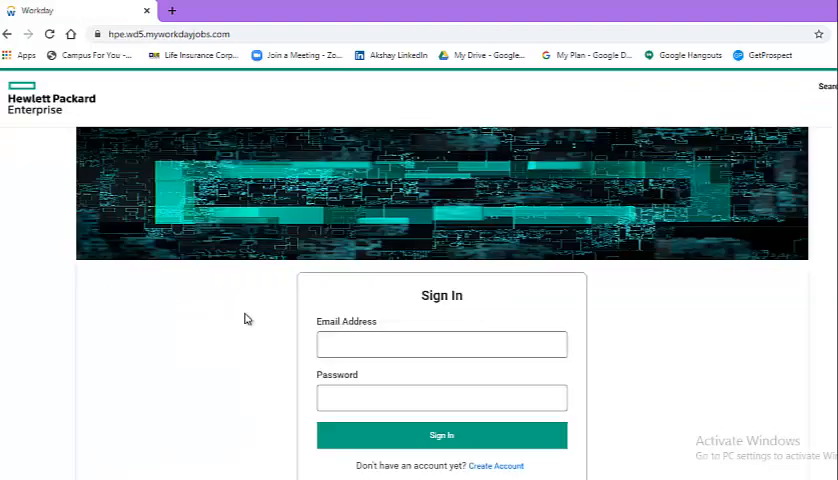
pyautogui.moveTo(252, 340)
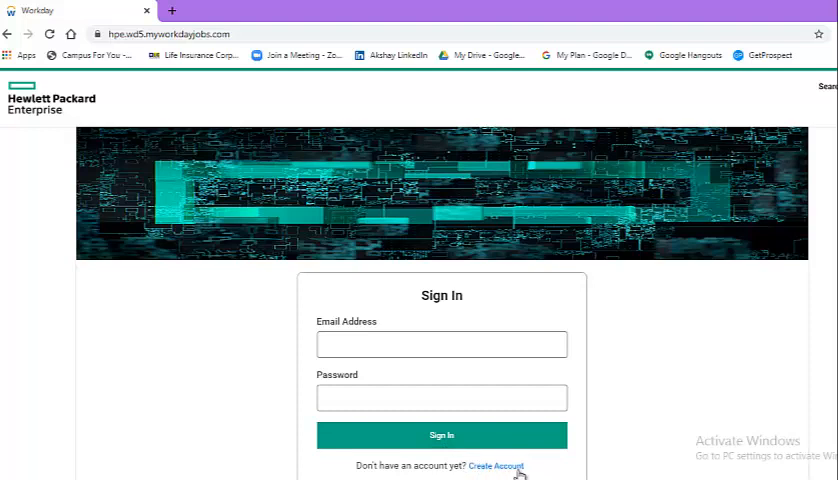
pyautogui.moveTo(512, 470)
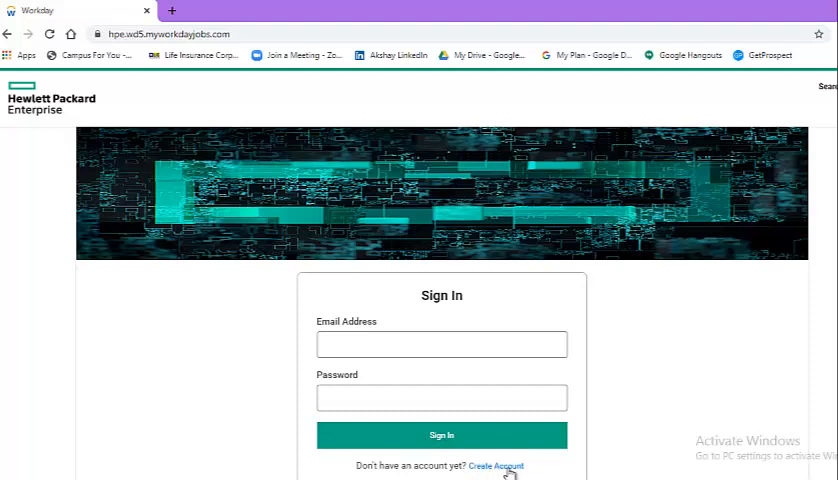
pyautogui.click(496, 466)
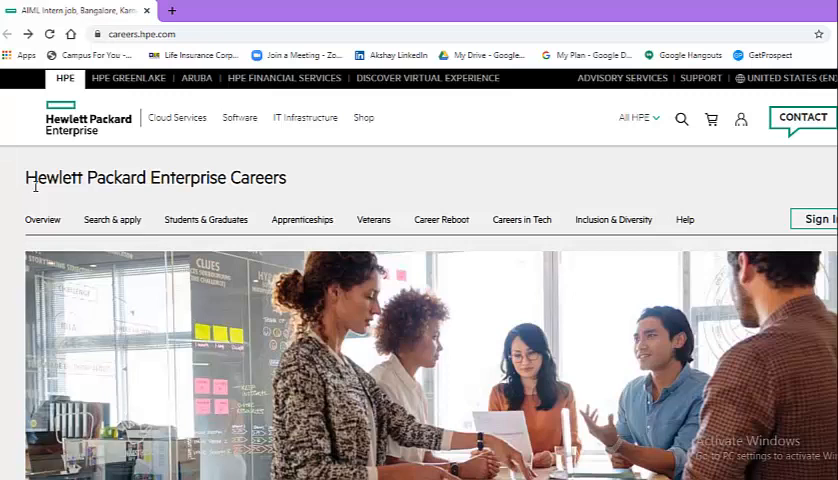
pyautogui.moveTo(12, 202)
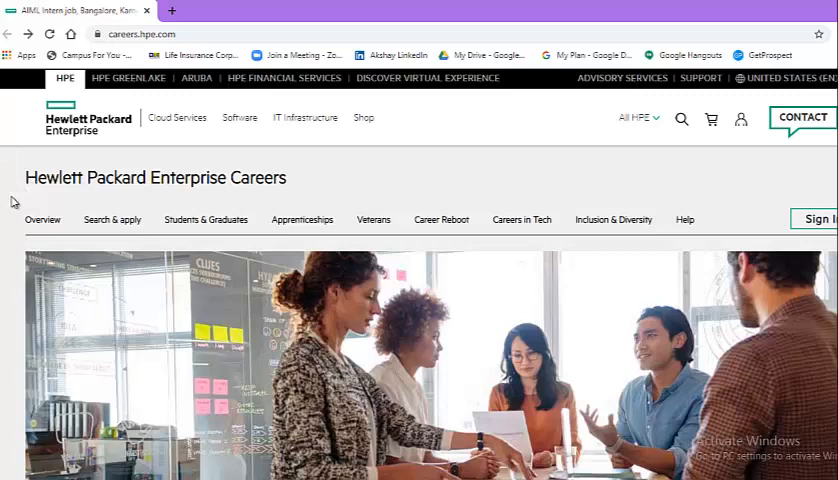
pyautogui.moveTo(10, 204)
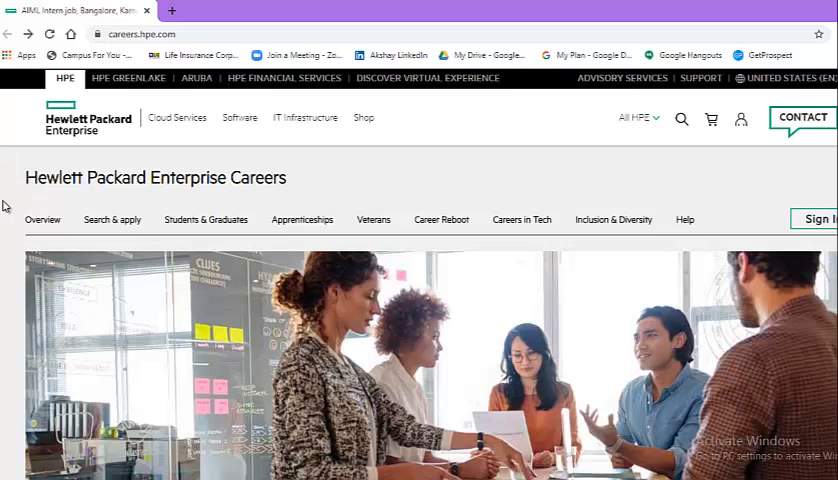